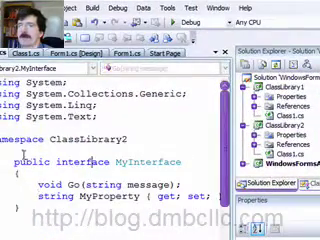
Scroll through Class1 to review its ClassLibrary2.MyInterface implementation and constructors
scroll("down", 3)
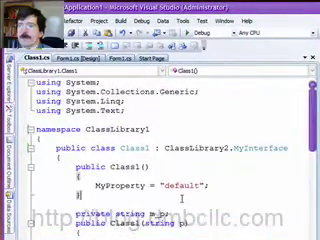
scroll("down", 3)
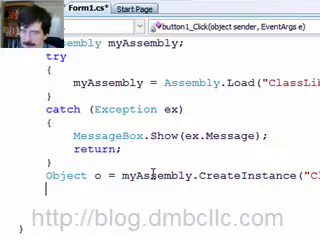
Declare ClassLibrary2.MyInterface myInterface = (ClassLibrary2.MyInterface)o in the handler
type("c")
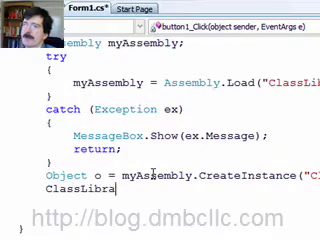
type(".MyInterface")
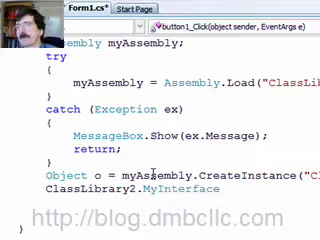
type("int")
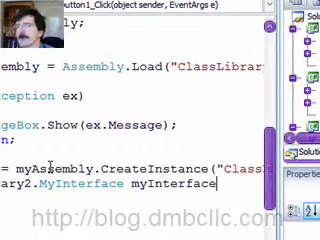
type("=")
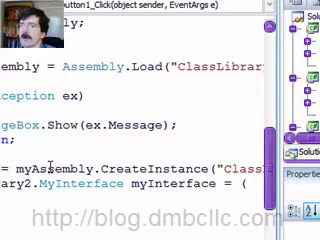
type("Cl")
type("myA")
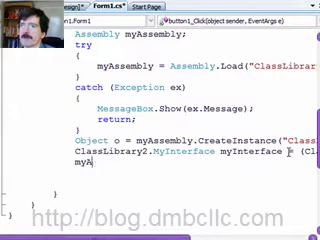
Set myInterface.MyProperty to "Here is a string" and show it with MessageBox.Show
type("myInter")
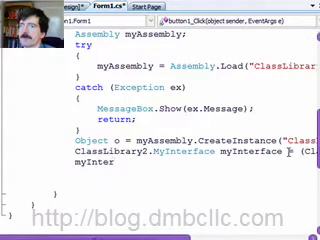
type(".MyProperty")
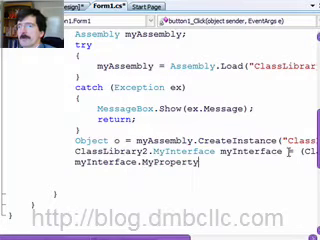
type("= \"Here is a string")
left_click(197, 172)
type("MessageBox")
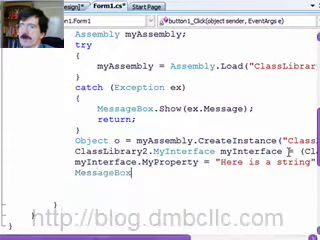
type(".Show(")
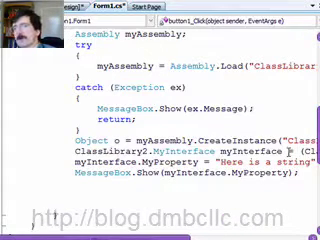
type("myInterface.")
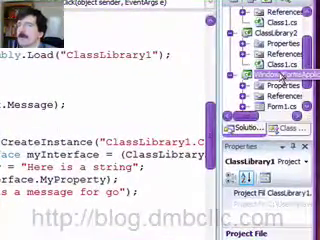
Right-click the WindowsFormsApplication project in Solution Explorer for its build options
right_click(250, 60)
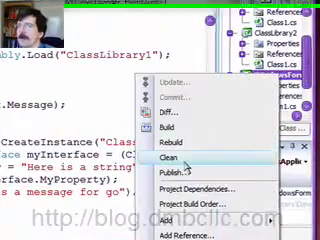